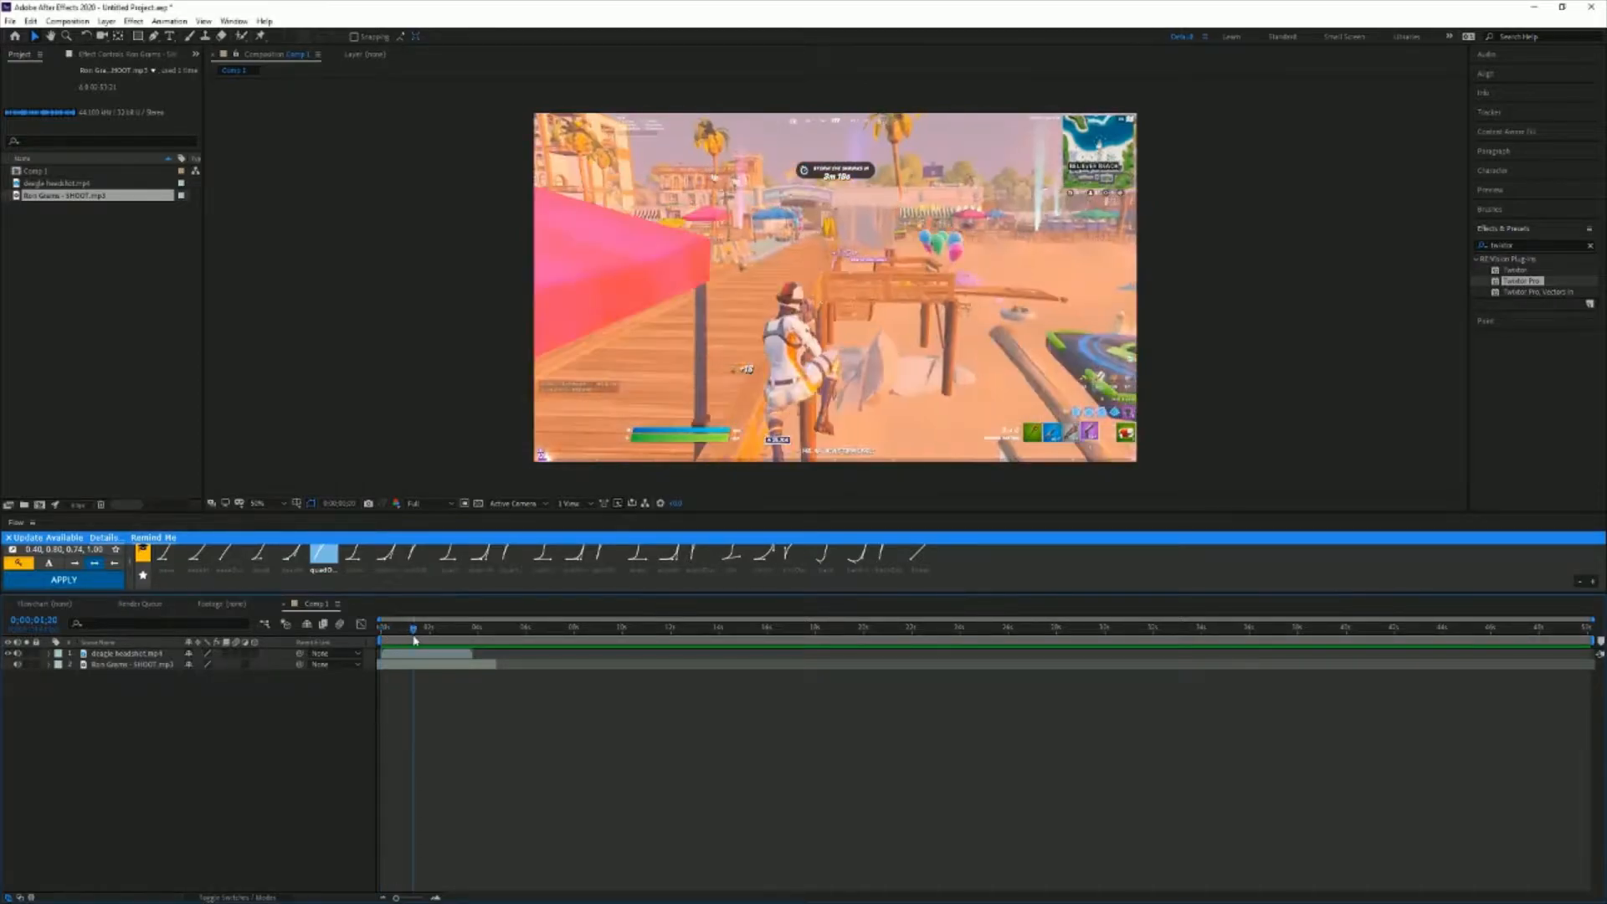
# - Scrub toward the gunshot and select the sound layer to reveal its waveform
pyautogui.moveTo(413, 627); pyautogui.dragTo(439, 627)
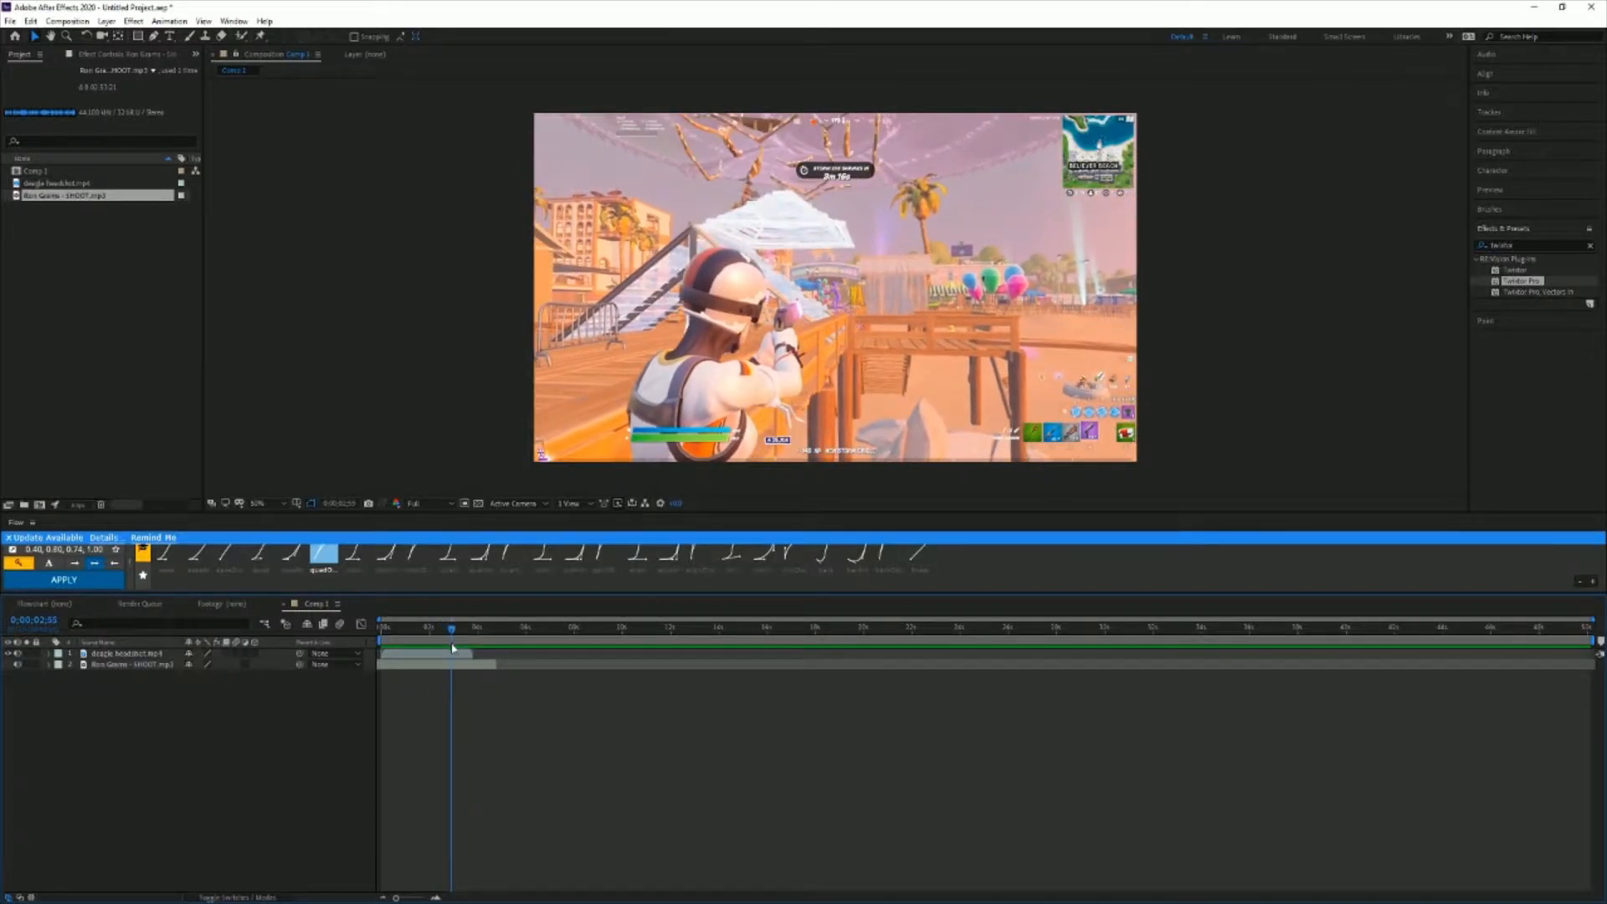
pyautogui.click(72, 676)
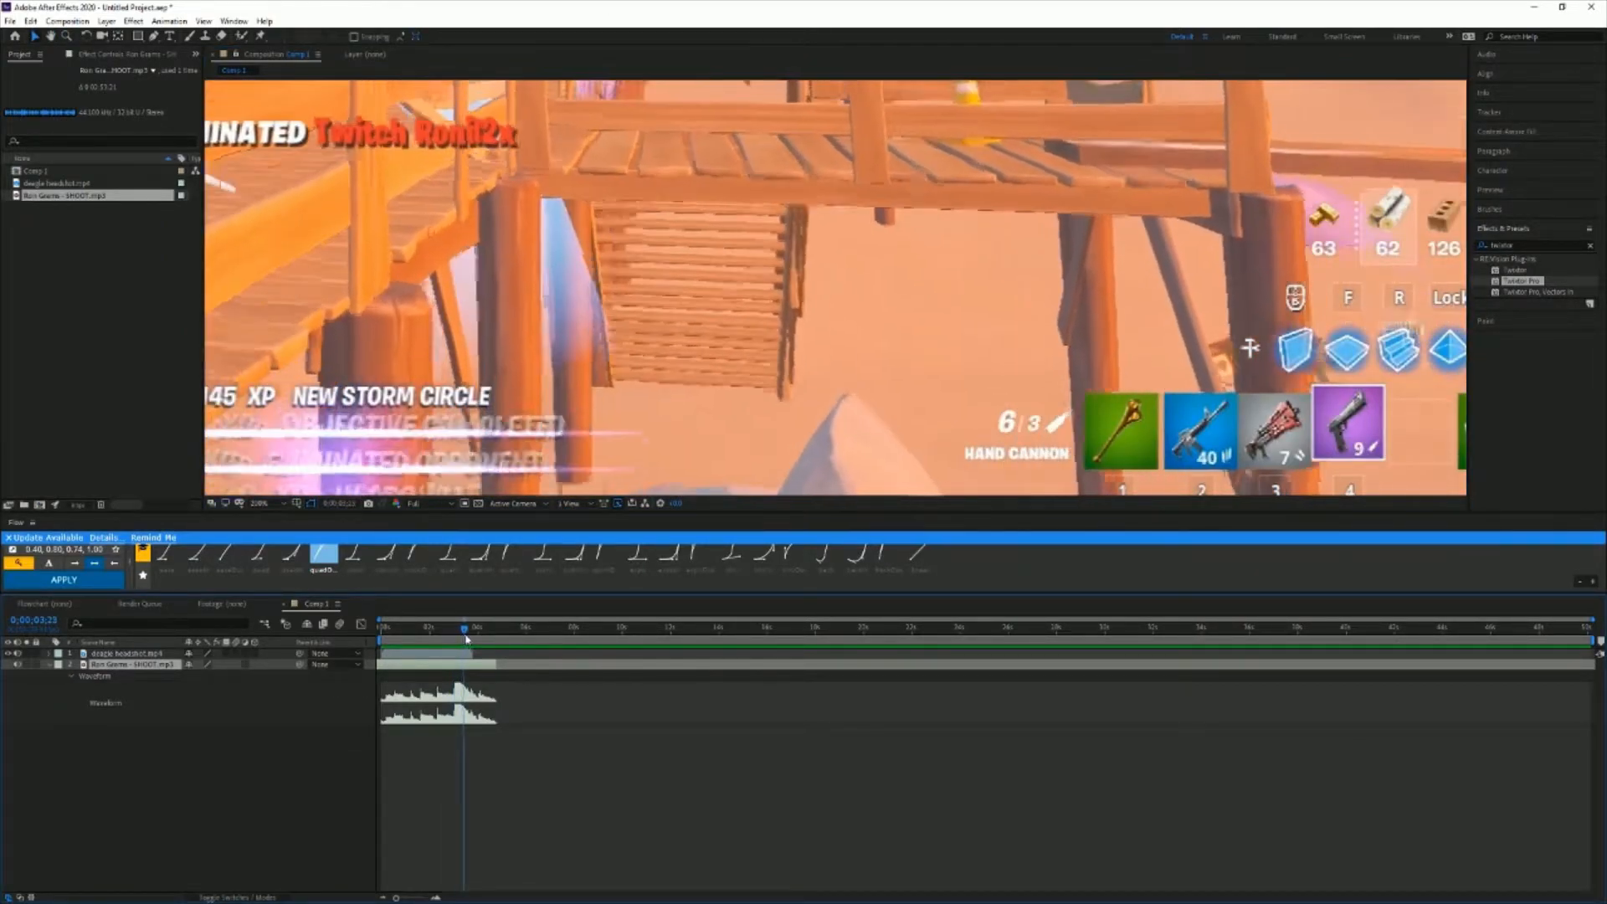
# - Place the playhead on the shot frame and split the gameplay video layer there
pyautogui.moveTo(465, 626); pyautogui.dragTo(453, 626)
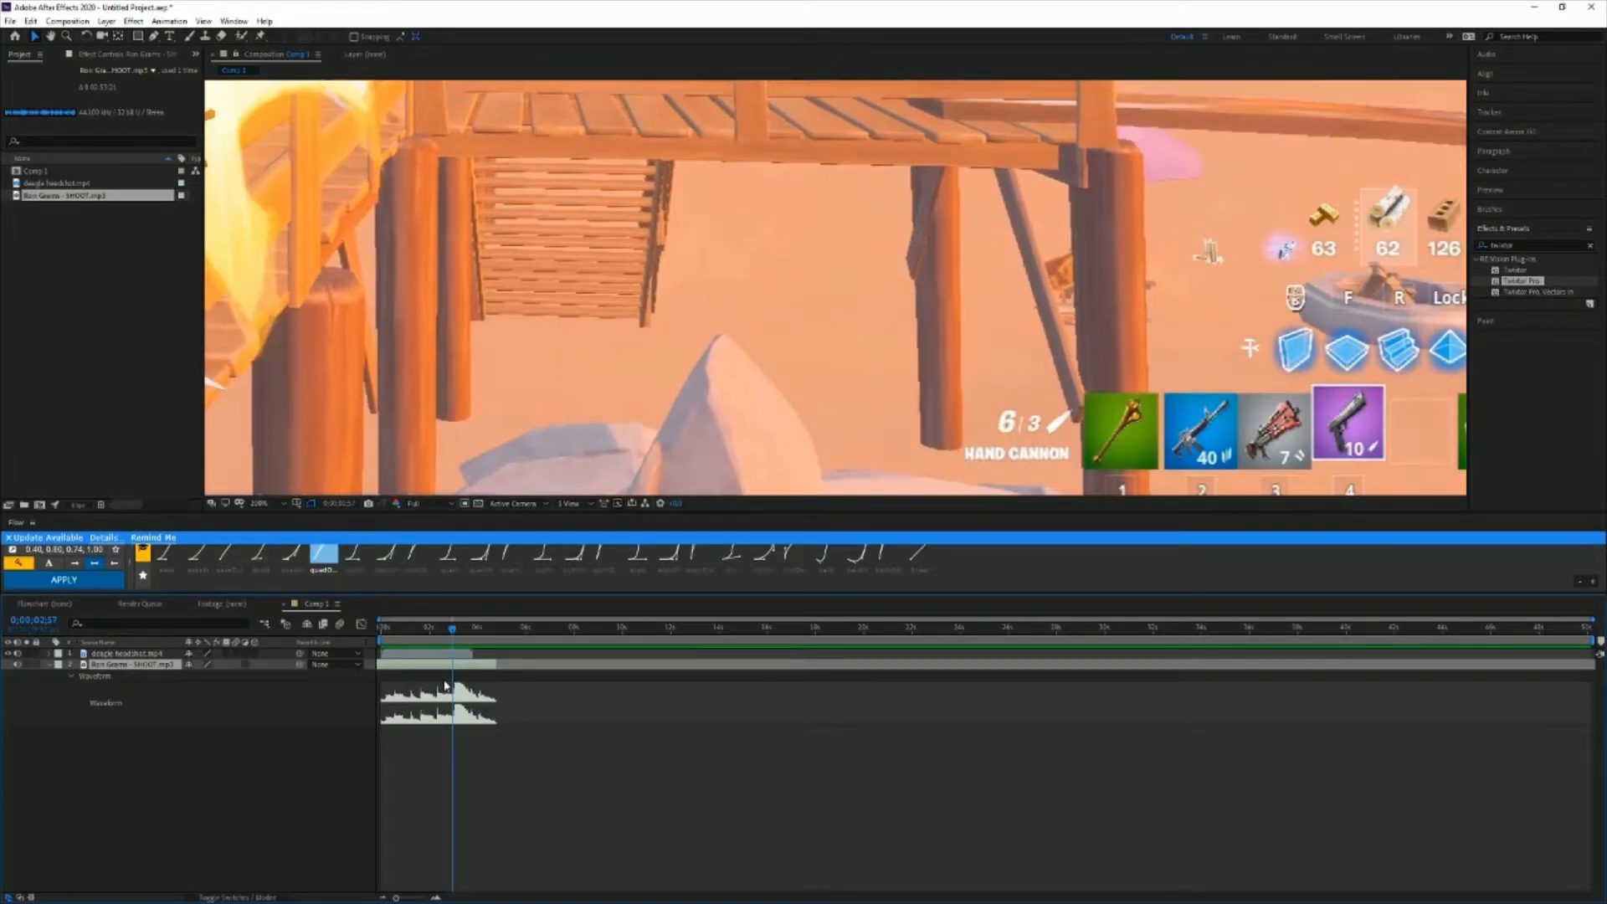
pyautogui.click(123, 654)
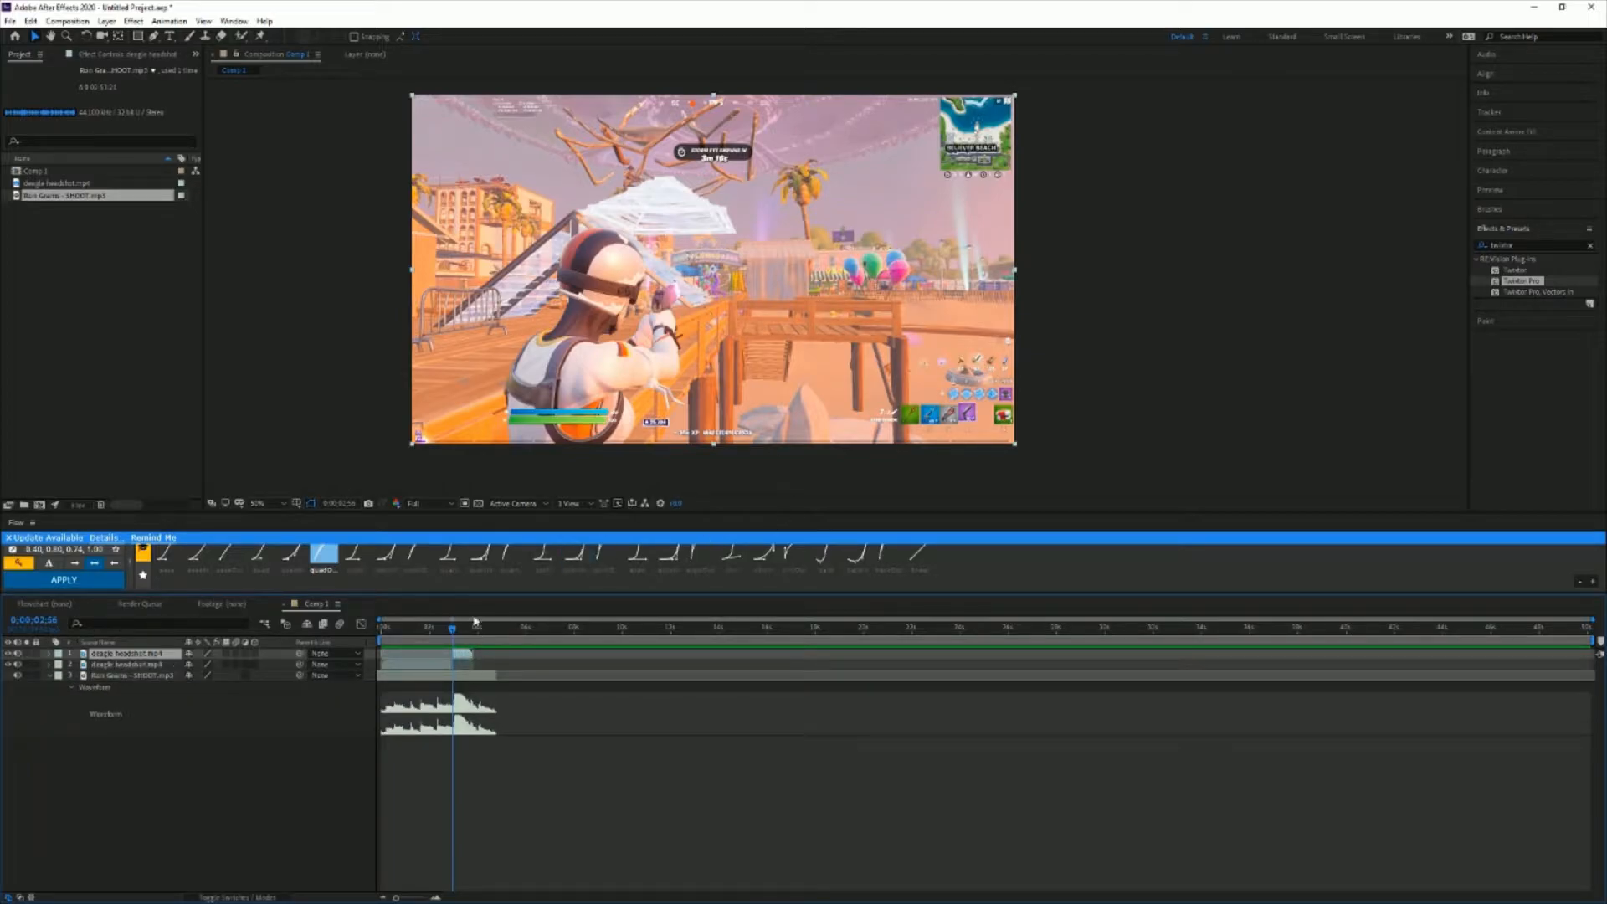
# - Select the later split layer and apply Twixtor Pro to it
pyautogui.click(259, 503)
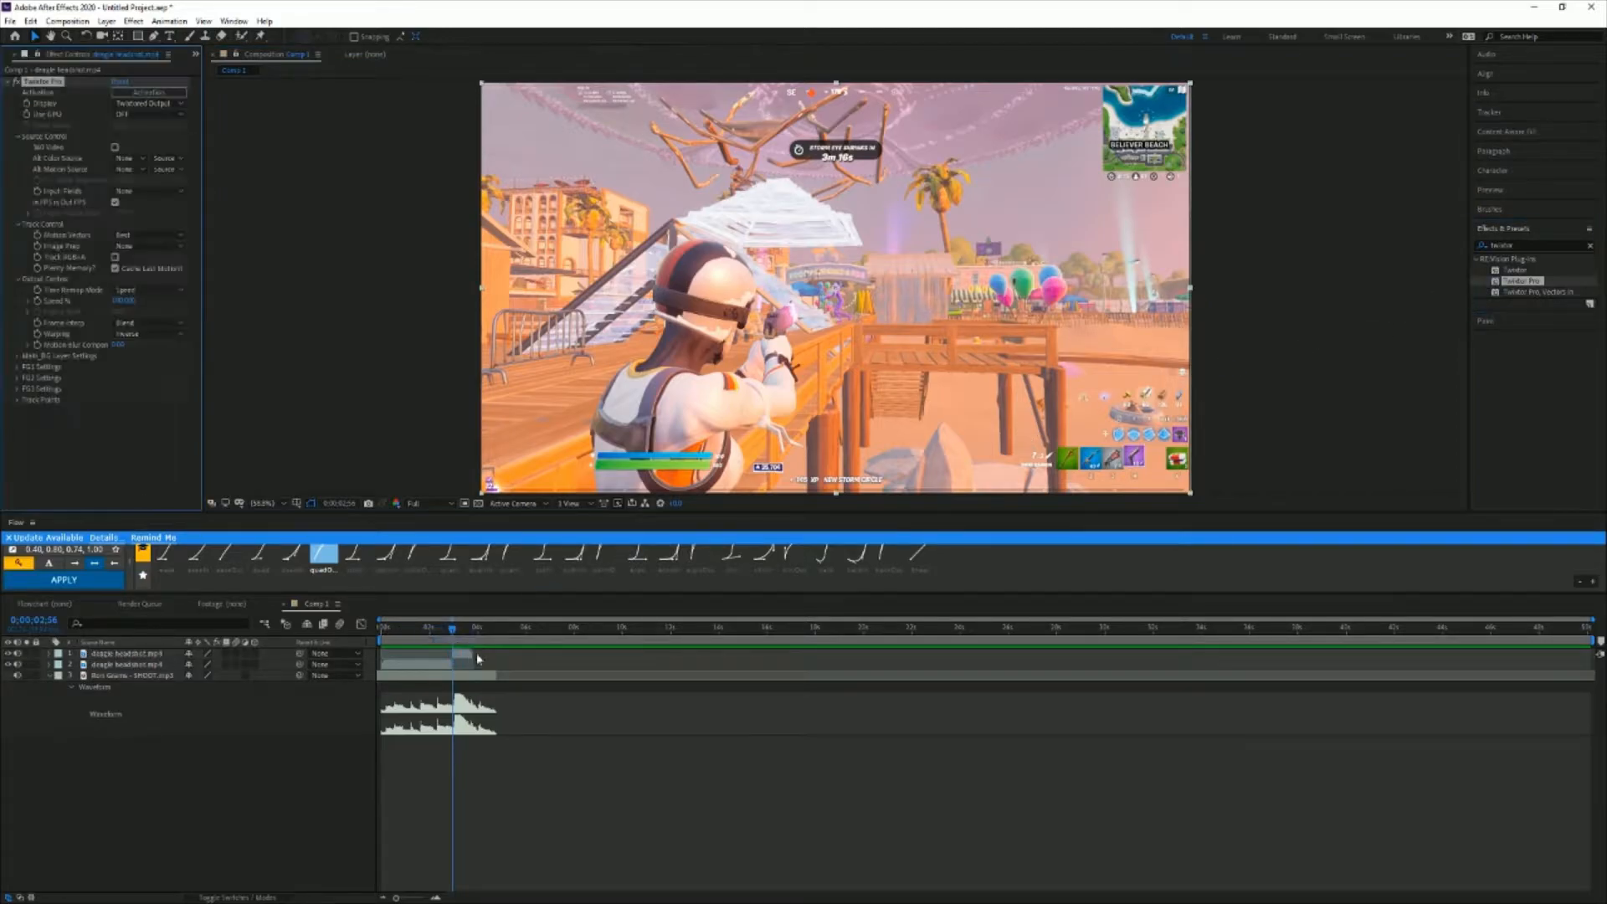
# - Expose Twixtor Pro's Speed % and set a keyframe at the shot
pyautogui.doubleClick(125, 653)
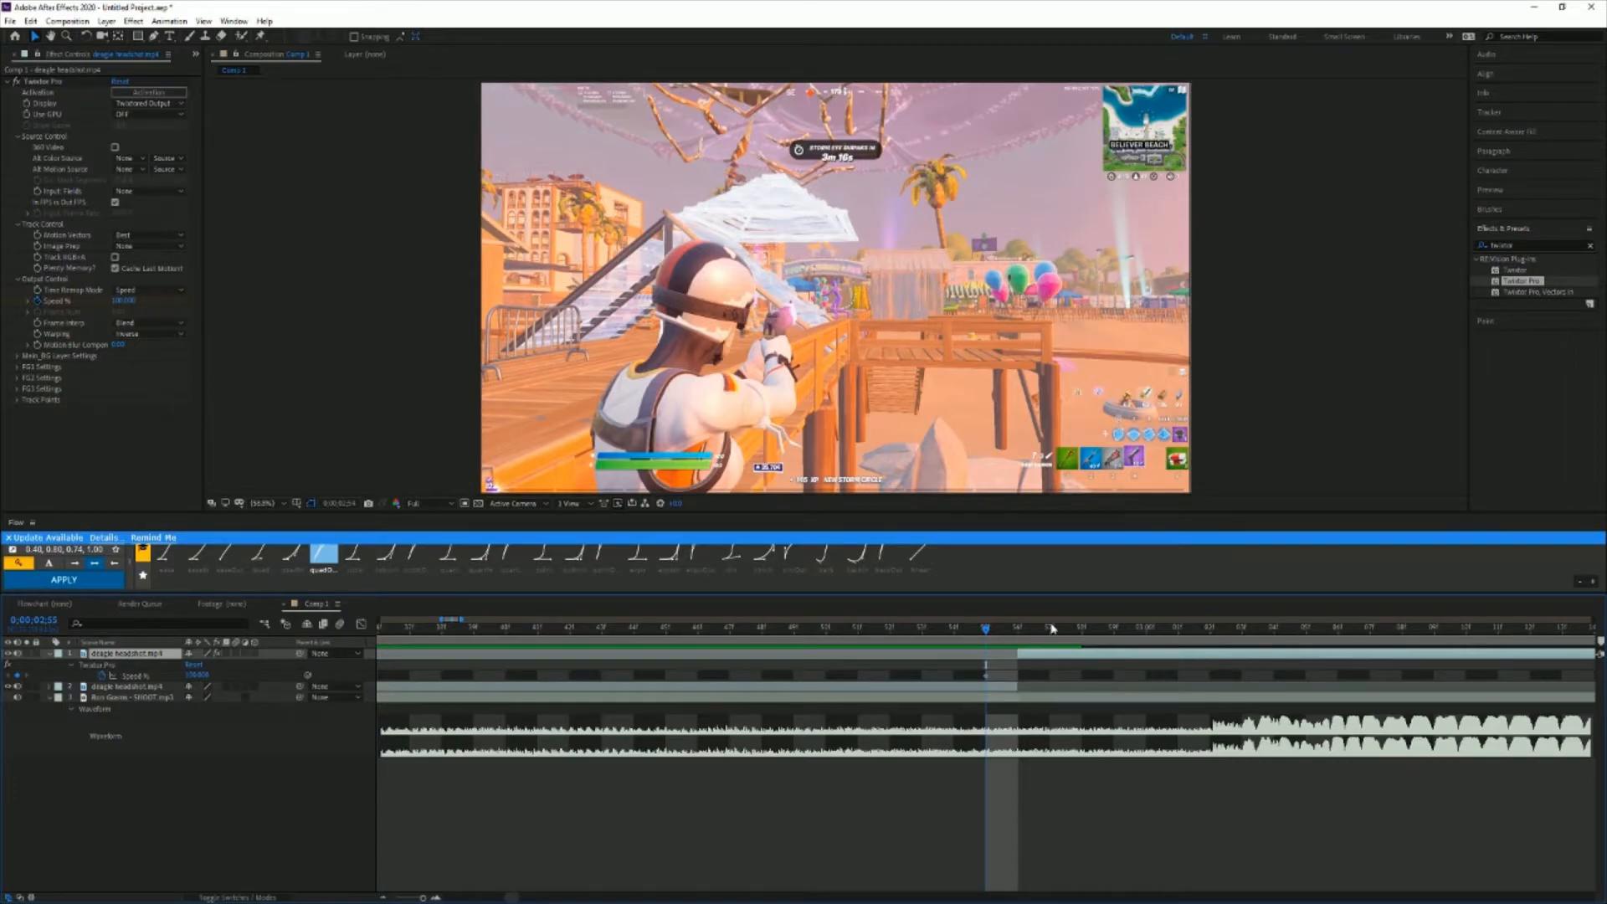
# - Add another Speed % keyframe further along the later clip
pyautogui.click(1014, 627)
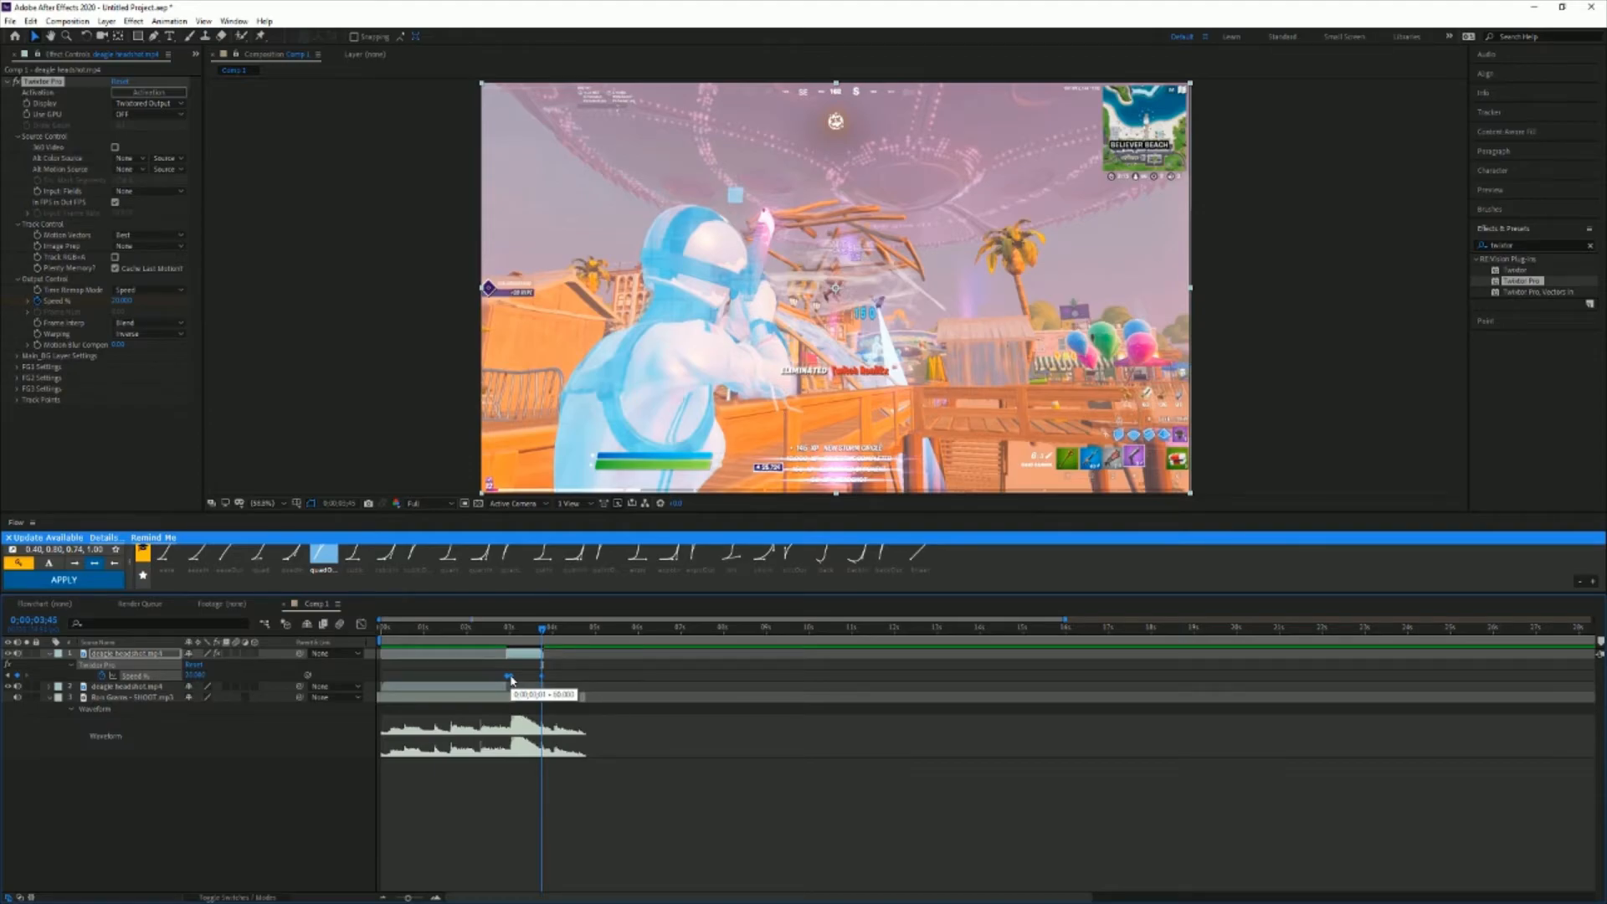
# - Easy Ease the Speed % keyframes and view them in the value graph
pyautogui.rightClick(510, 679)
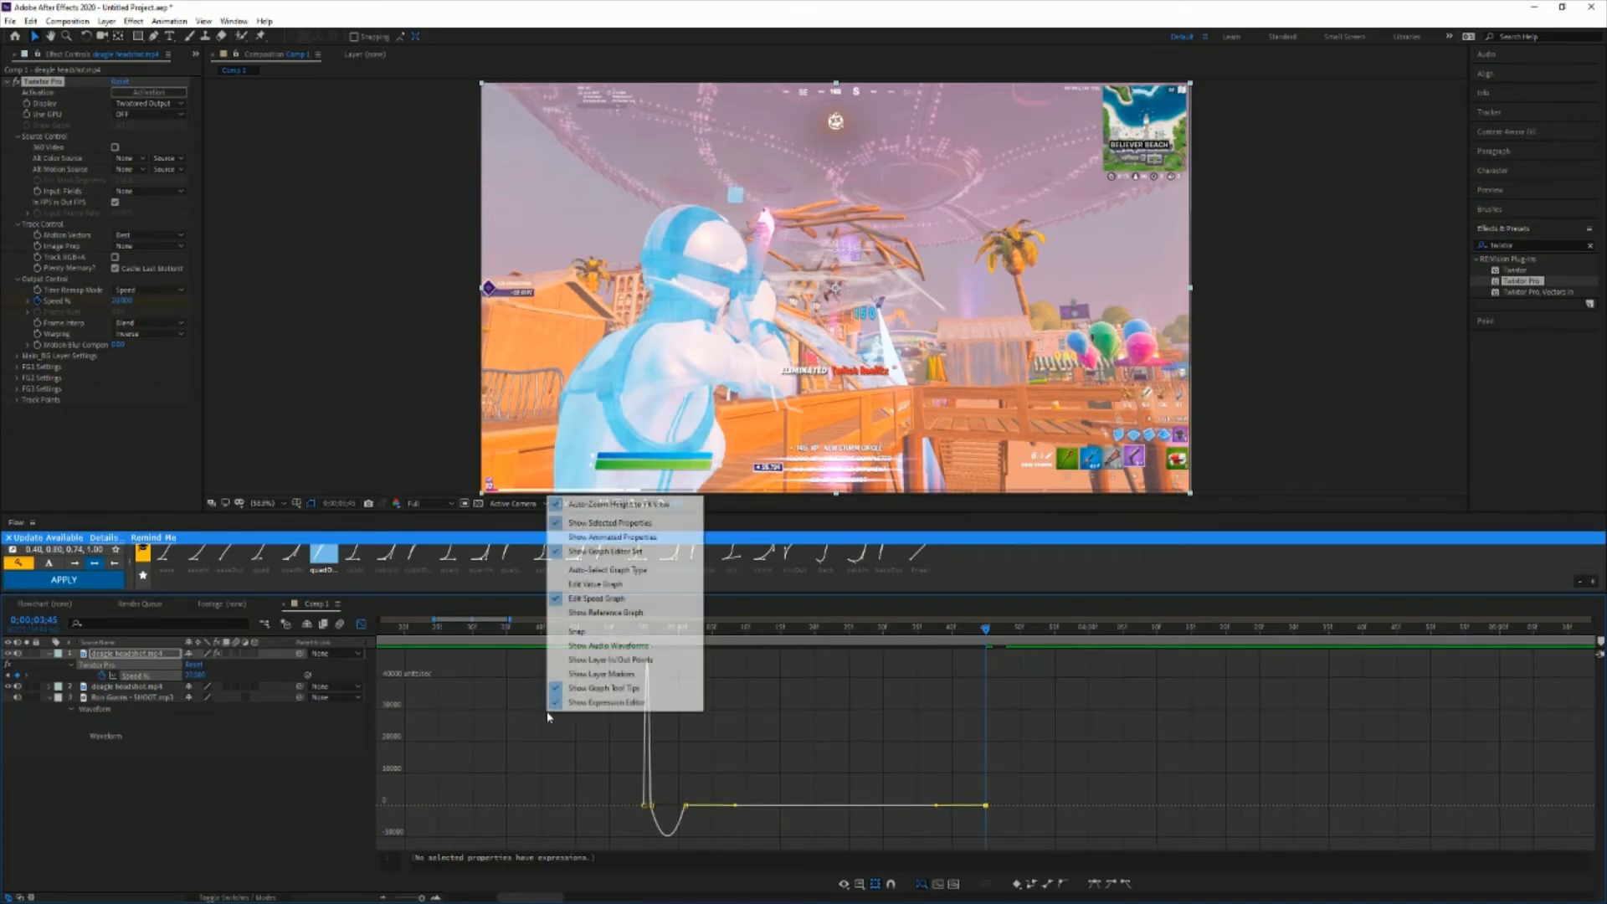
pyautogui.click(612, 538)
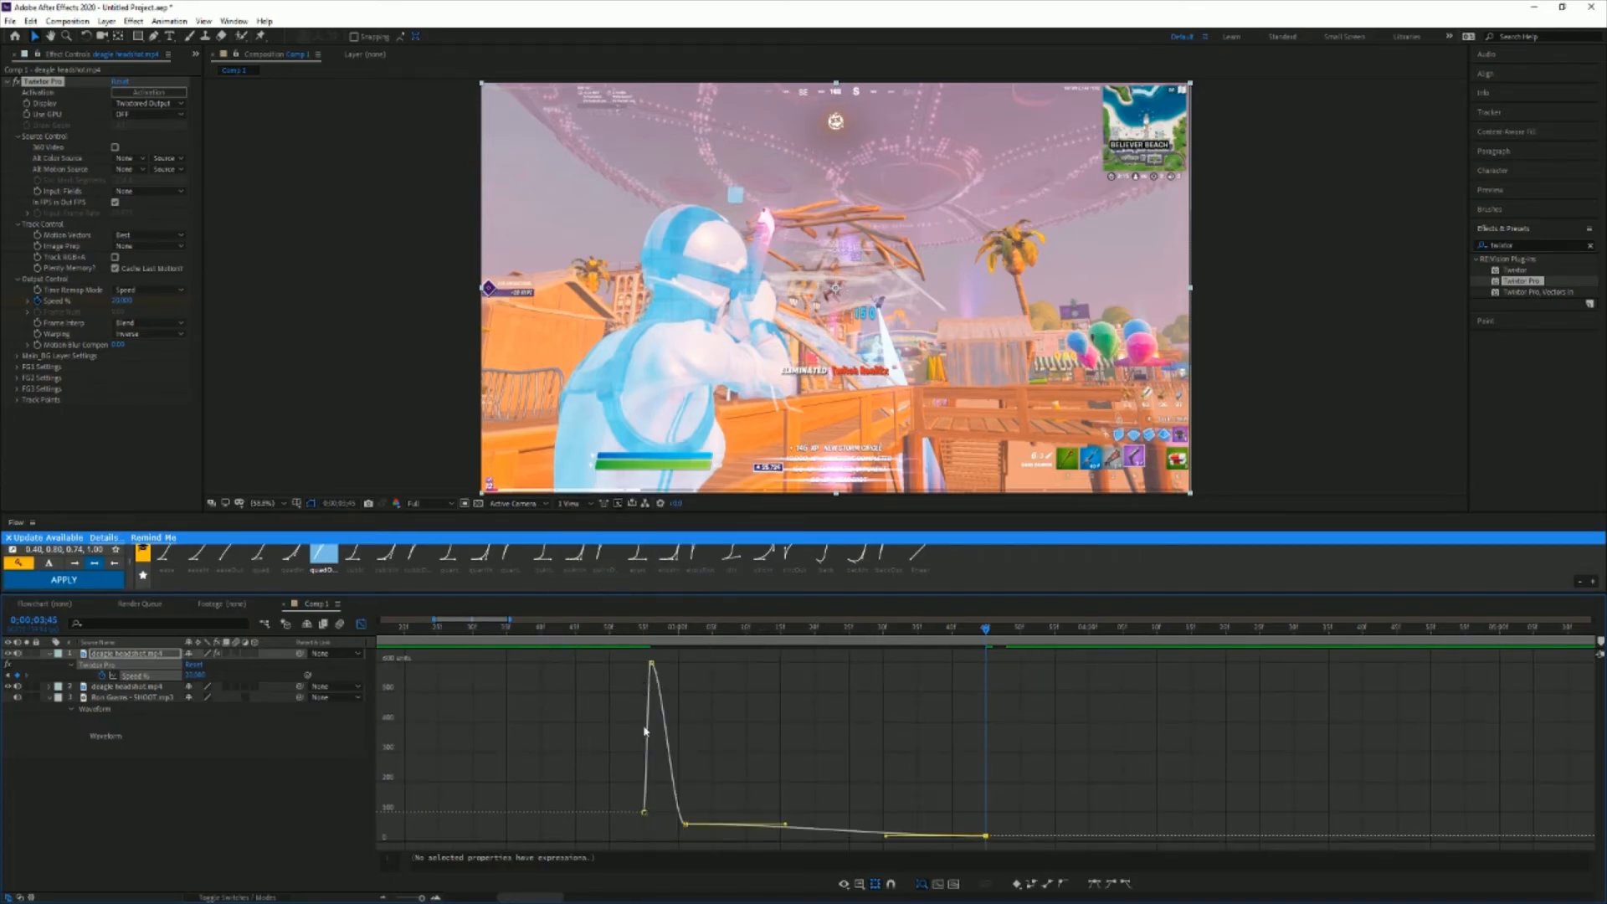